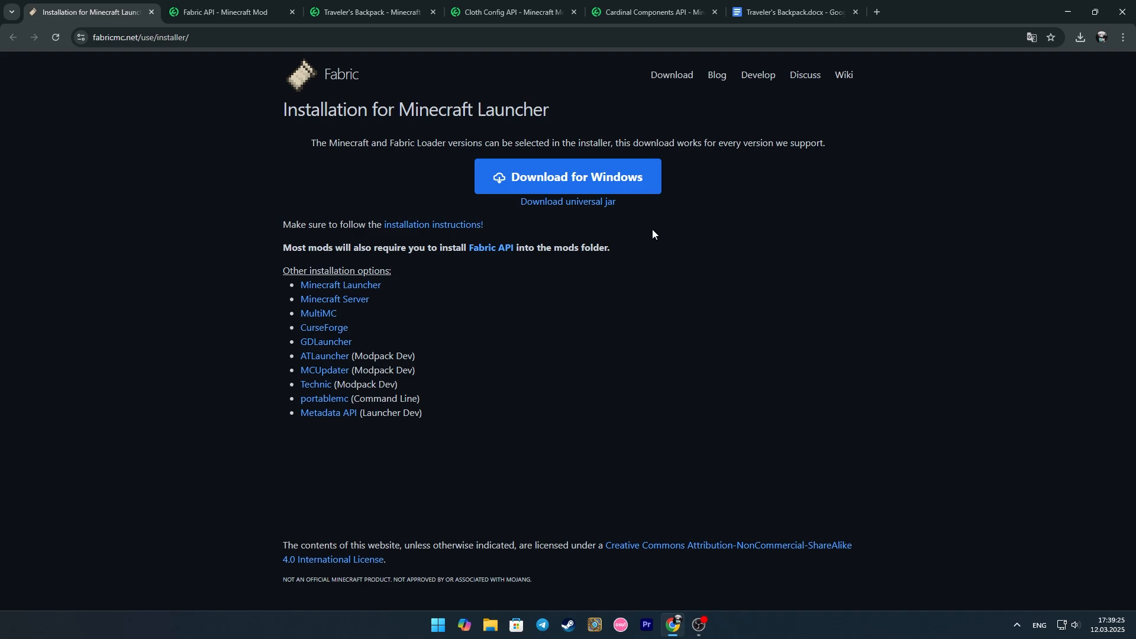
Download the Fabric installer for Windows from fabricmc.net.
click(232, 12)
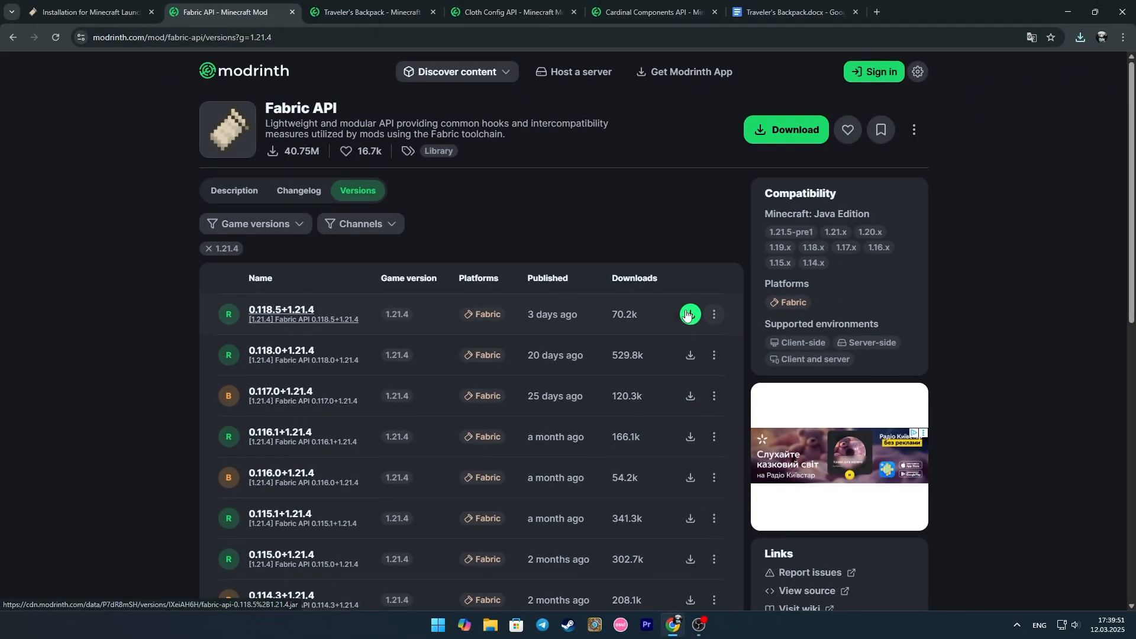
Download the 1.21.4 Fabric builds of Fabric API 0.118.5, Traveler's Backpack 10.4.8 and Cloth Config.
click(371, 12)
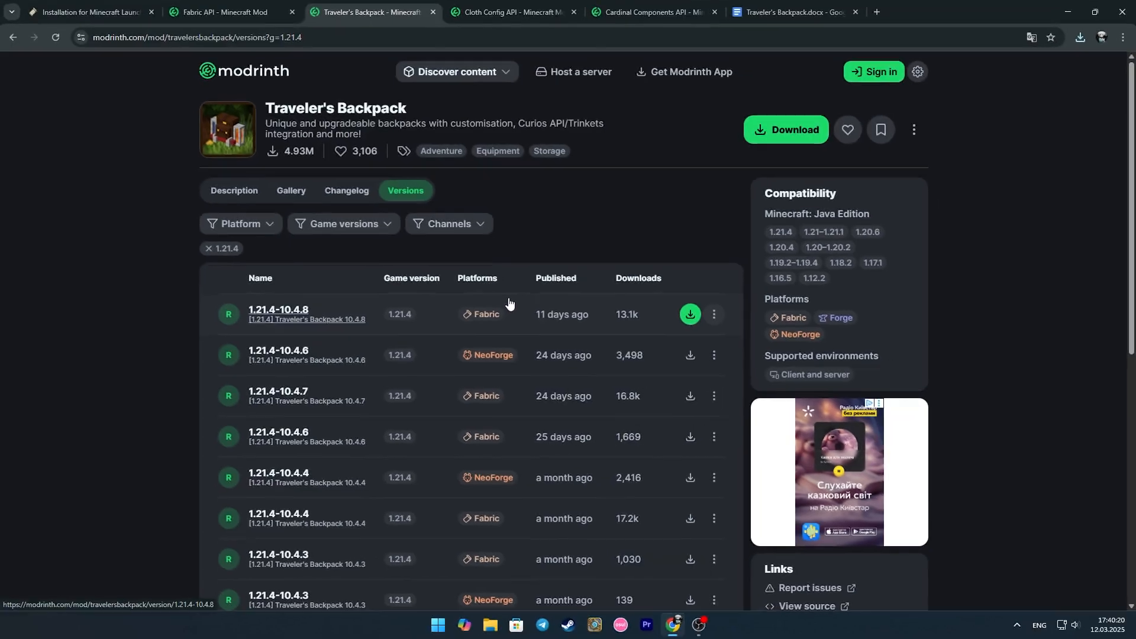
click(690, 313)
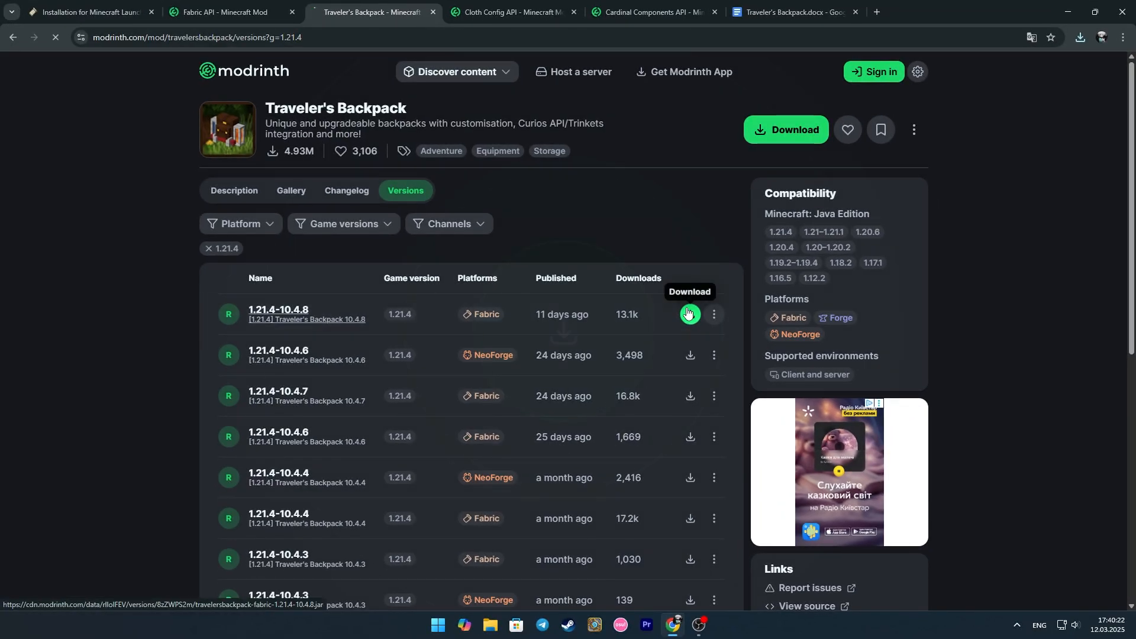
click(511, 12)
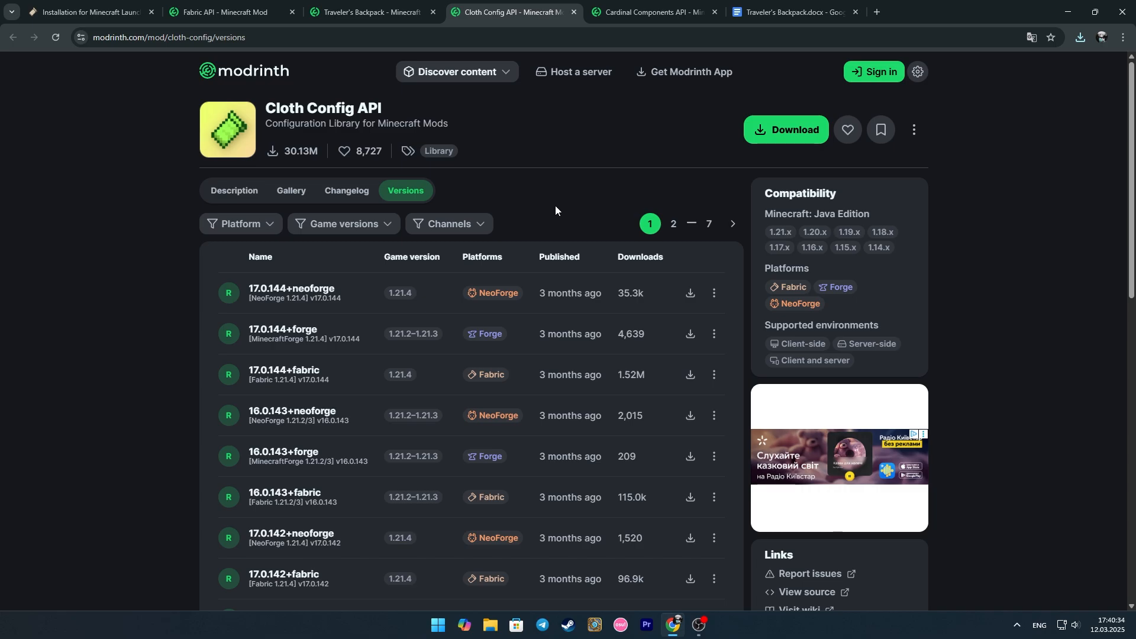
click(649, 12)
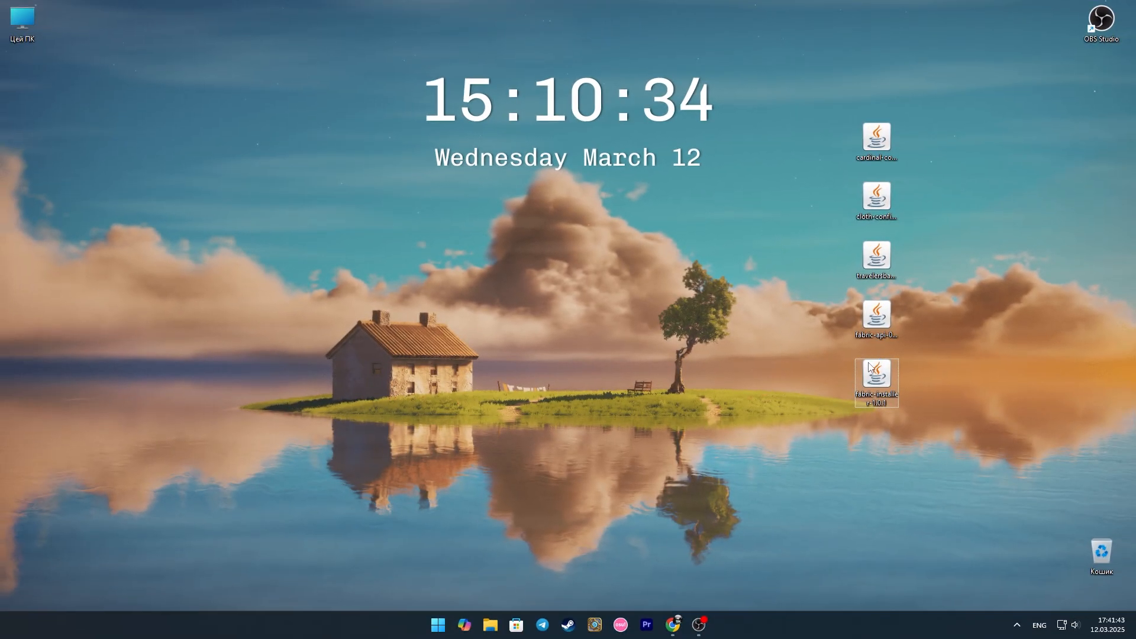
Run the downloaded Fabric installer and install Fabric Loader for Minecraft 1.21.4.
double_click(877, 375)
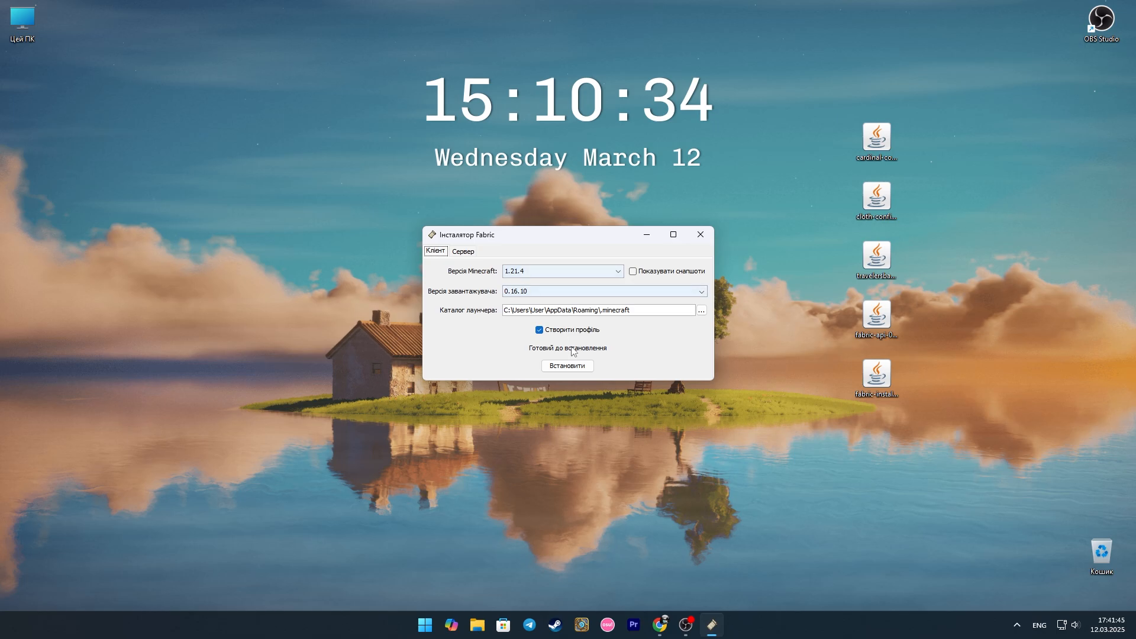
click(700, 234)
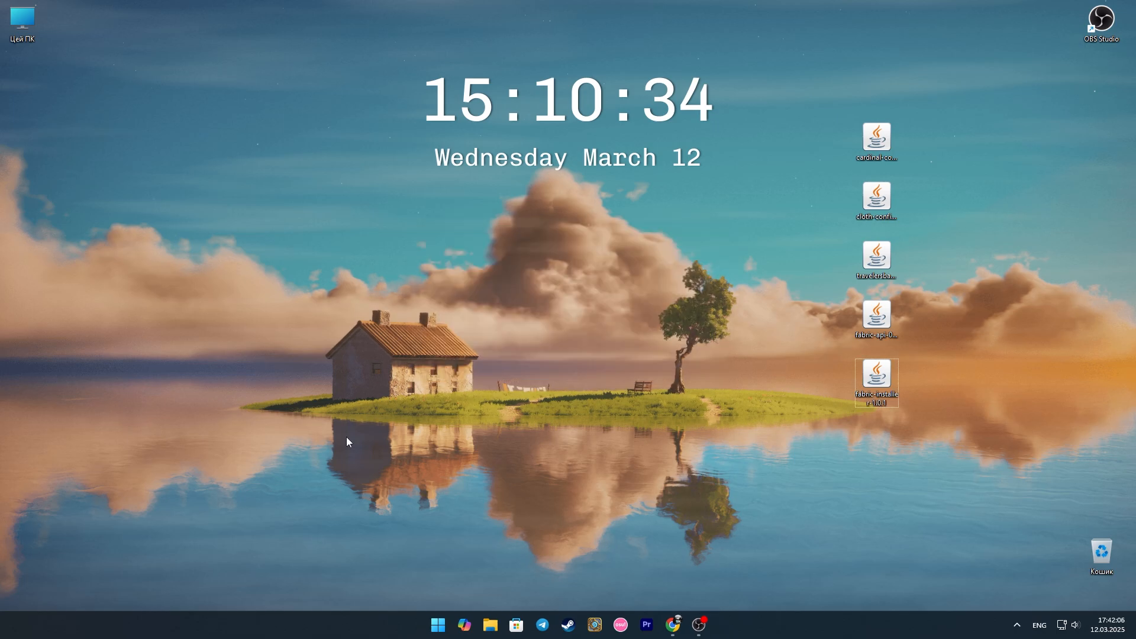
Reach the mods folder inside .minecraft via %appdata% in the Run dialog.
key(Win+r)
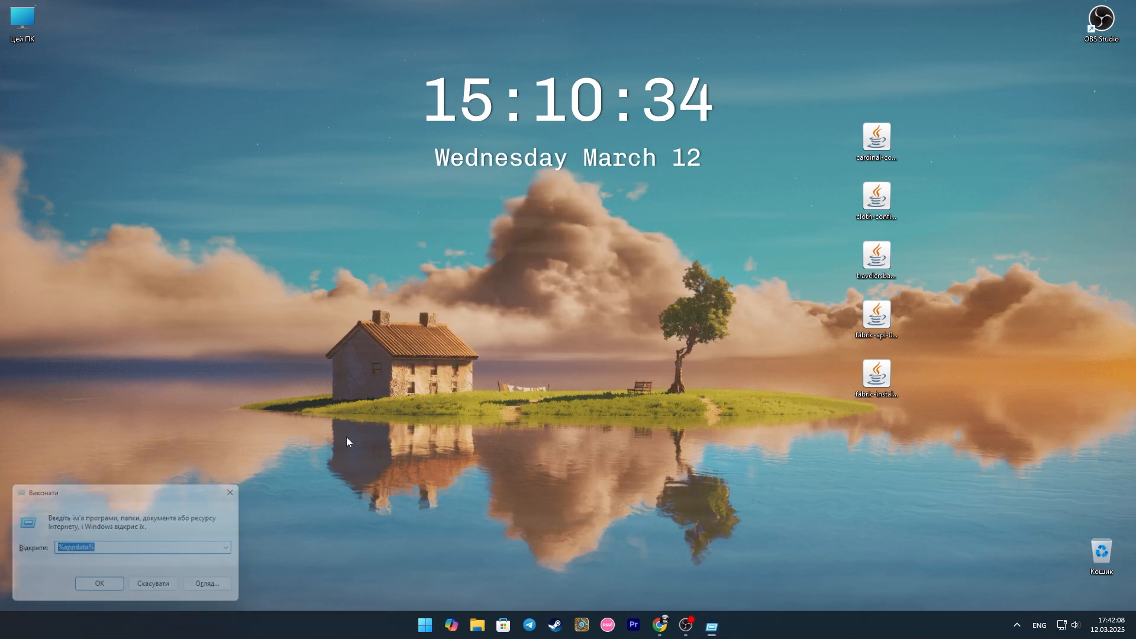
click(99, 583)
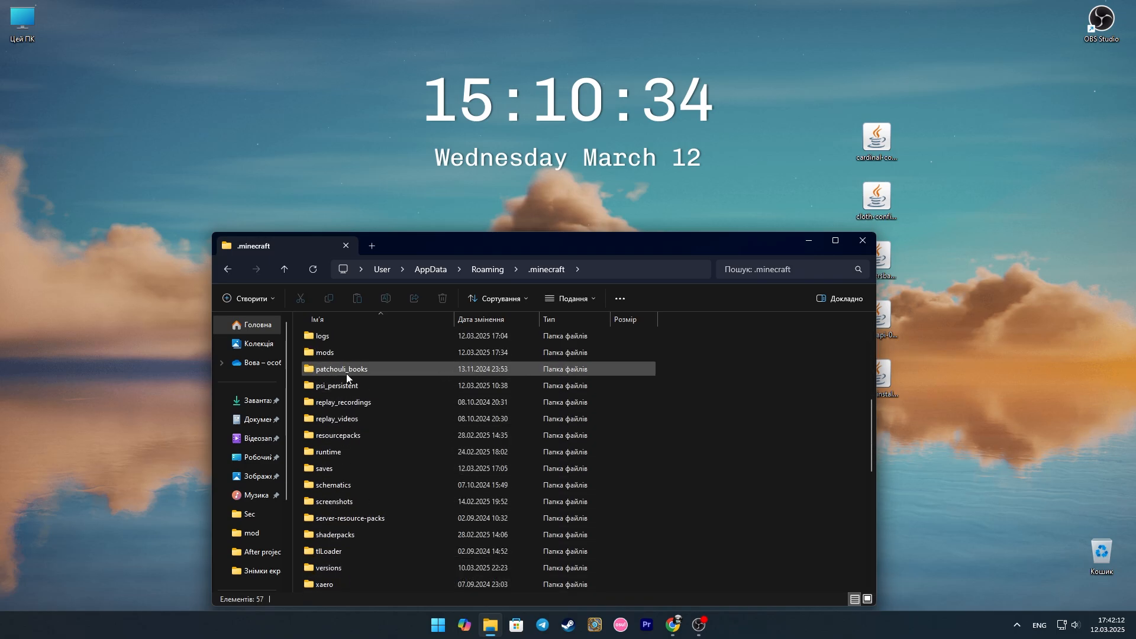
double_click(323, 353)
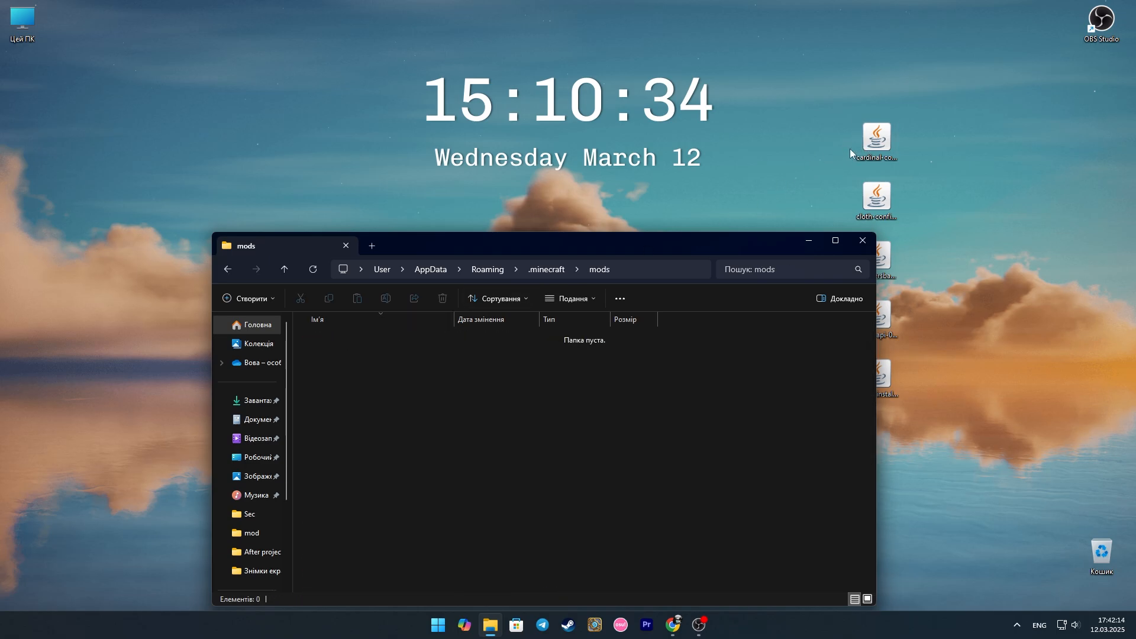